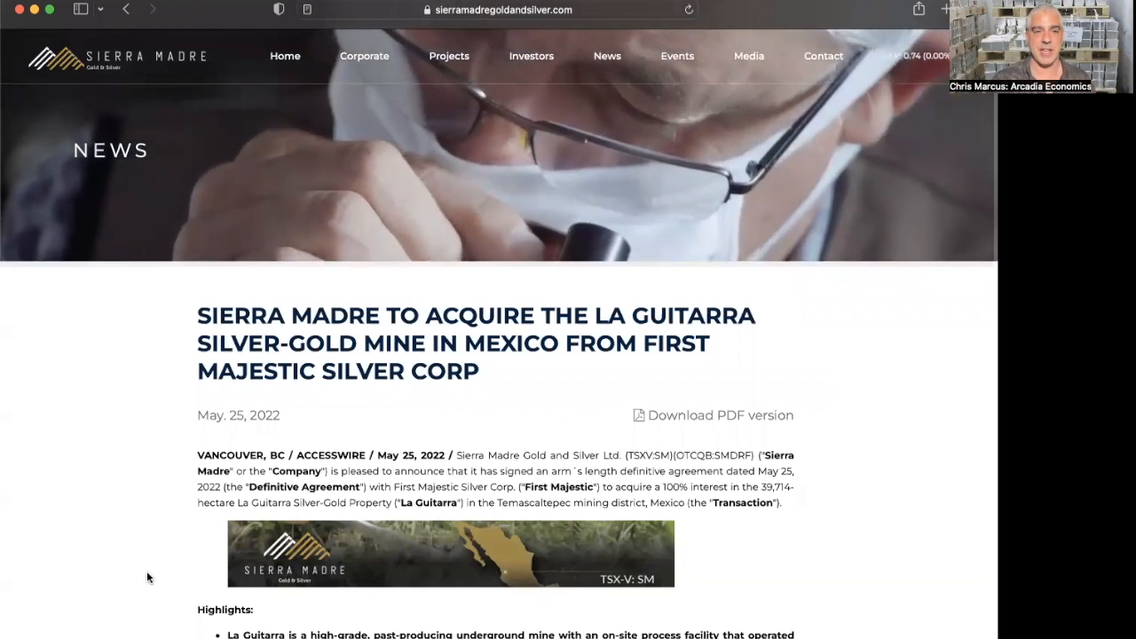
scroll(down, 3)
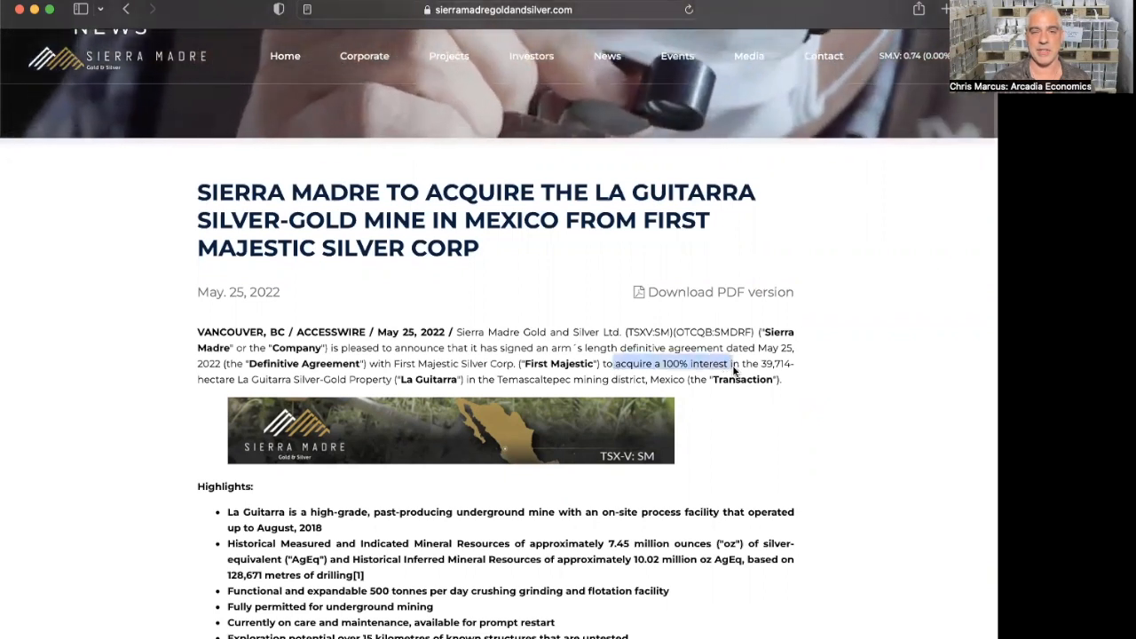
scroll(down, 3)
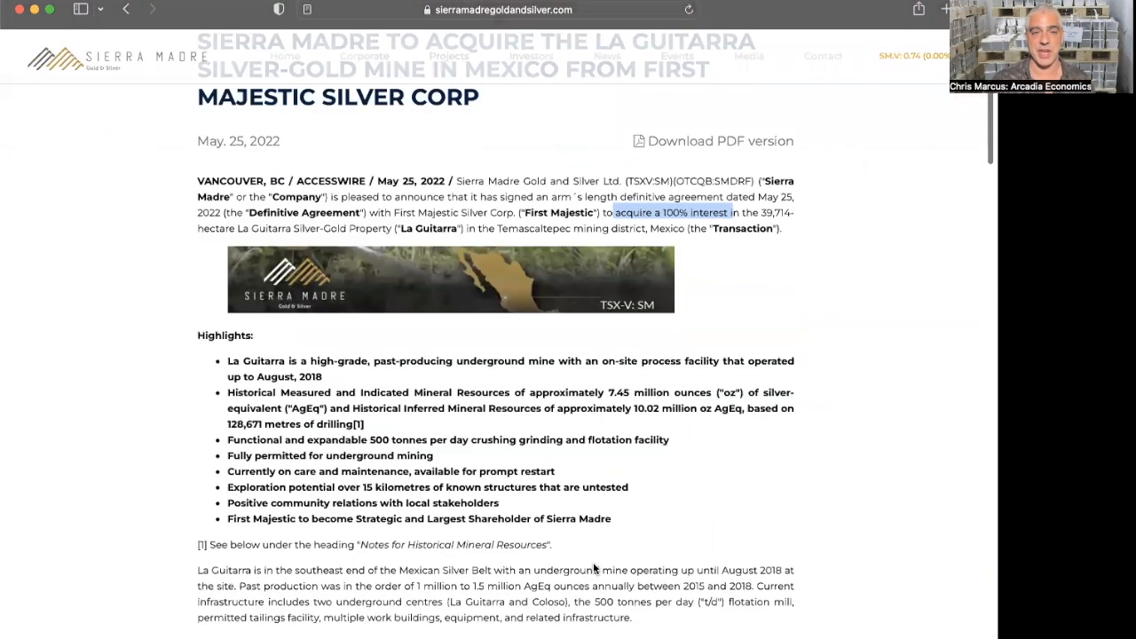
scroll(down, 3)
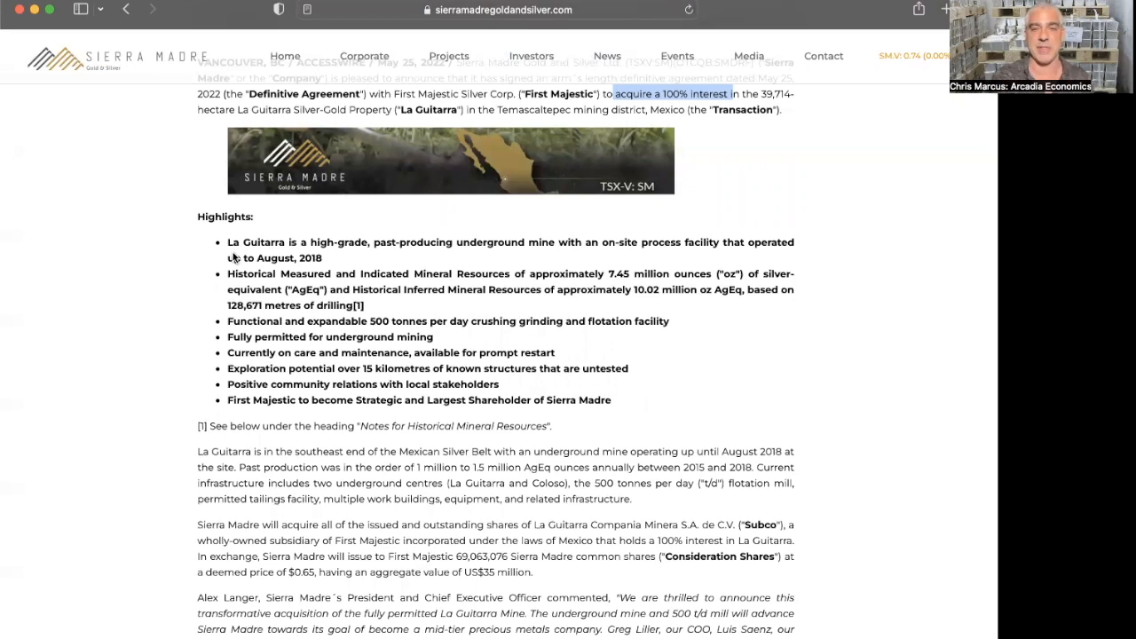
scroll(down, 3)
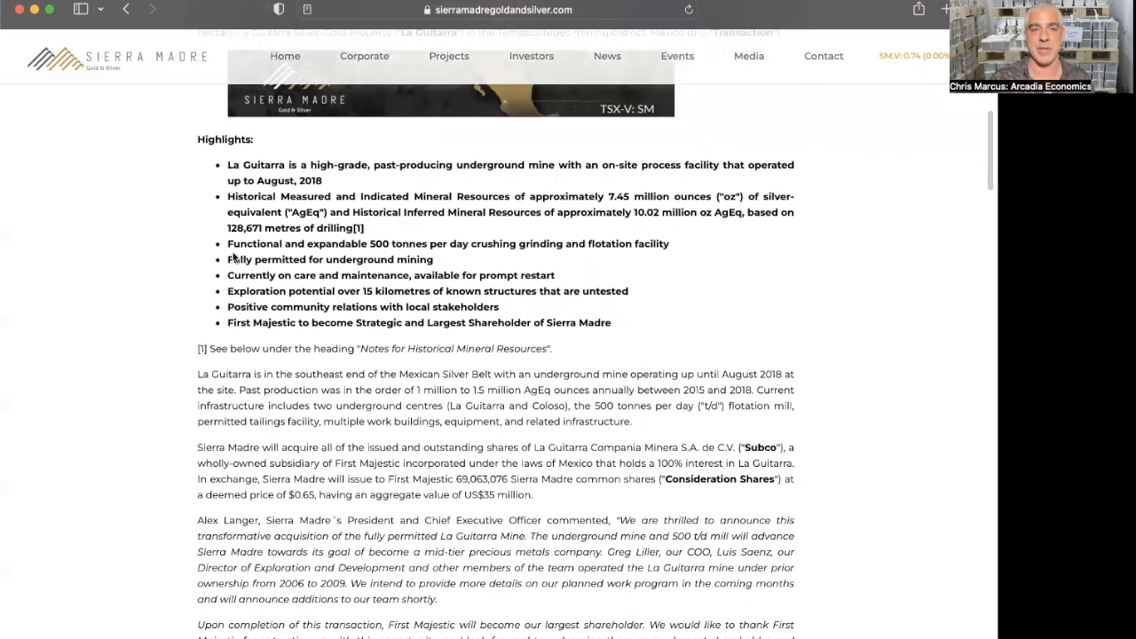
mouse_move(216, 291)
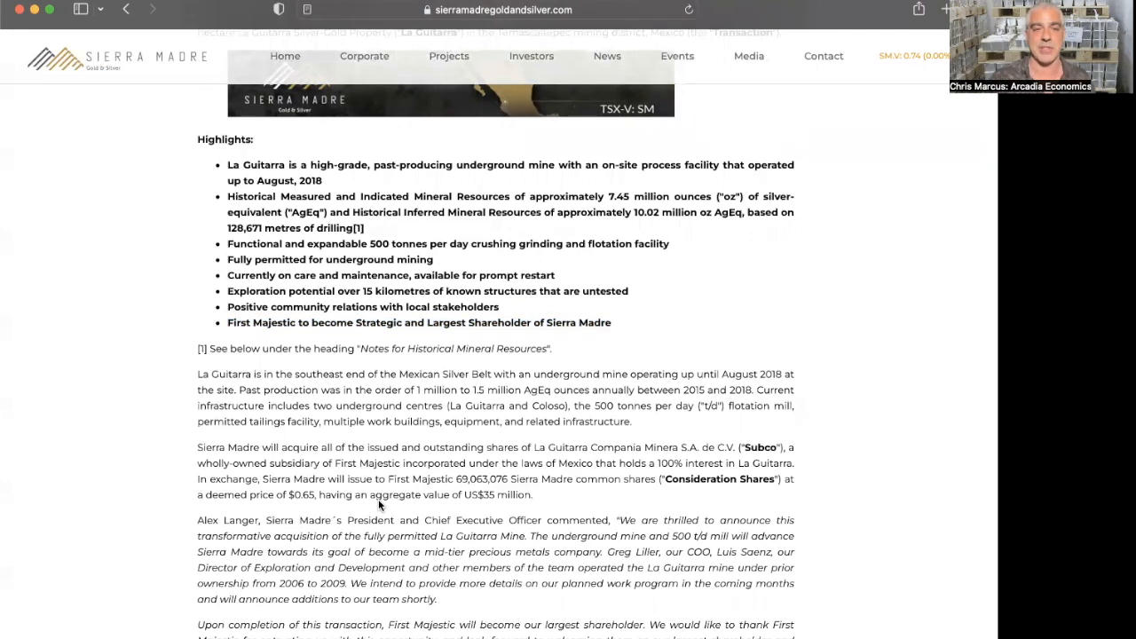
scroll(down, 3)
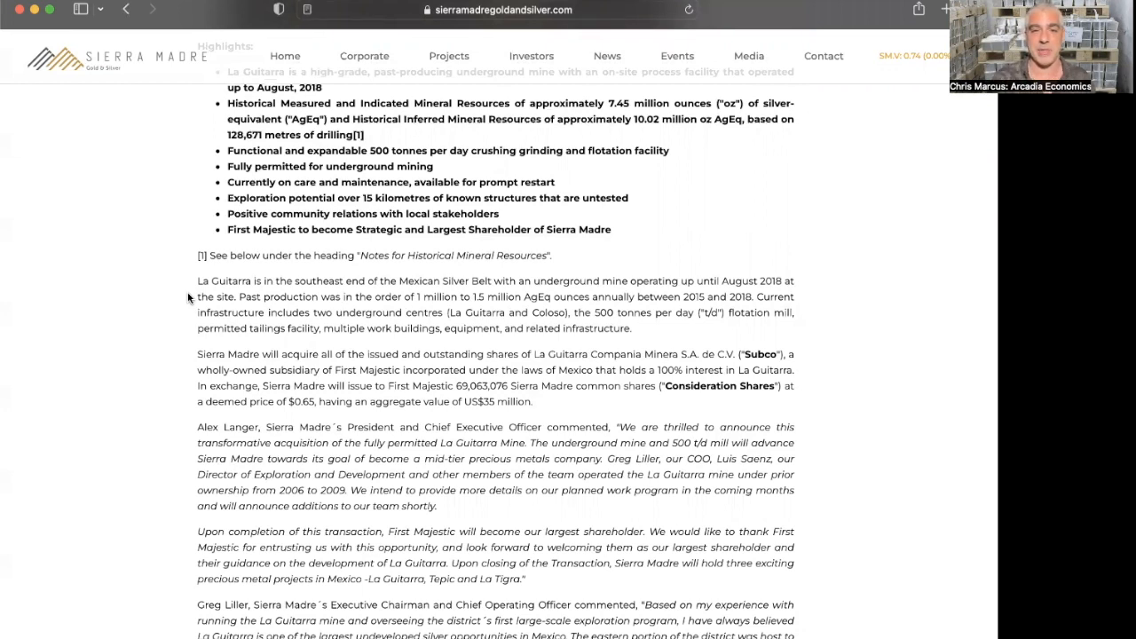
mouse_move(282, 295)
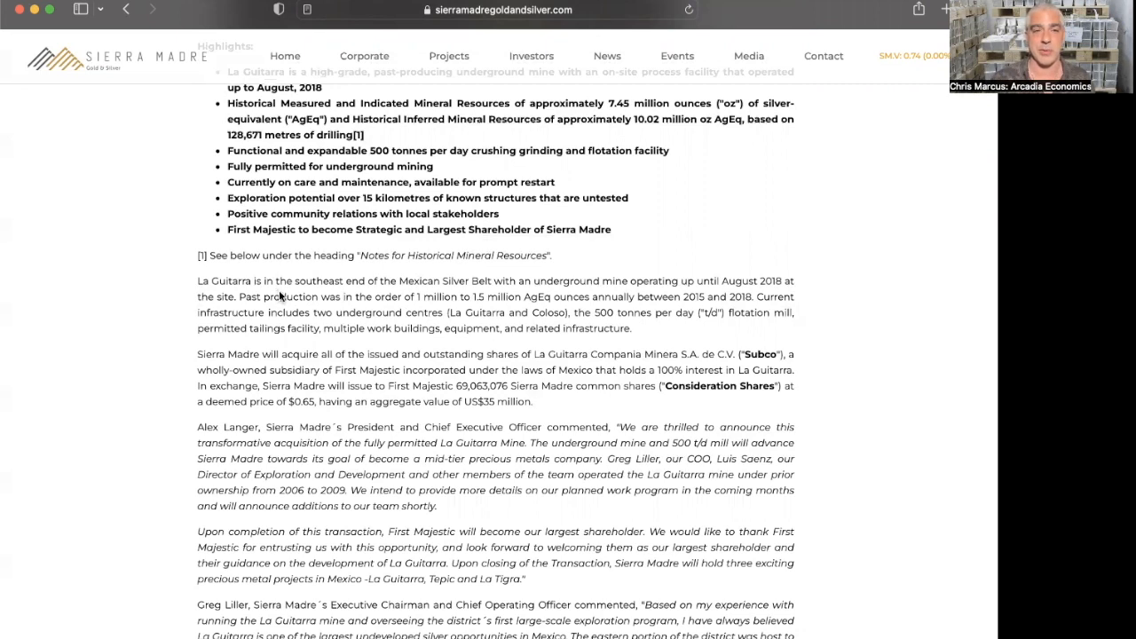
mouse_move(288, 306)
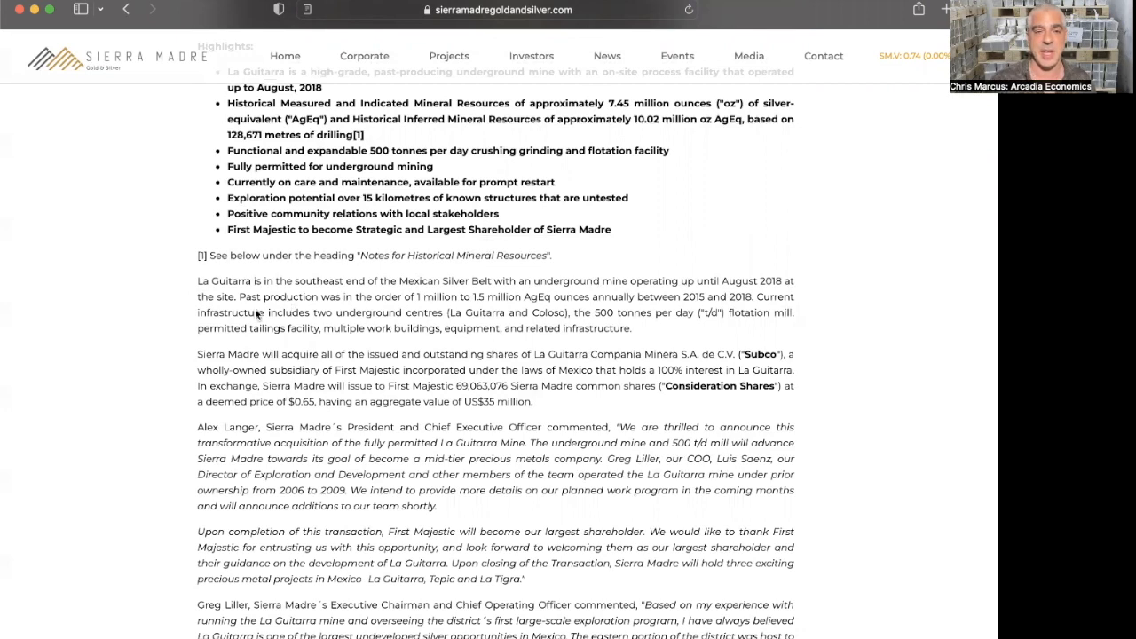
mouse_move(177, 341)
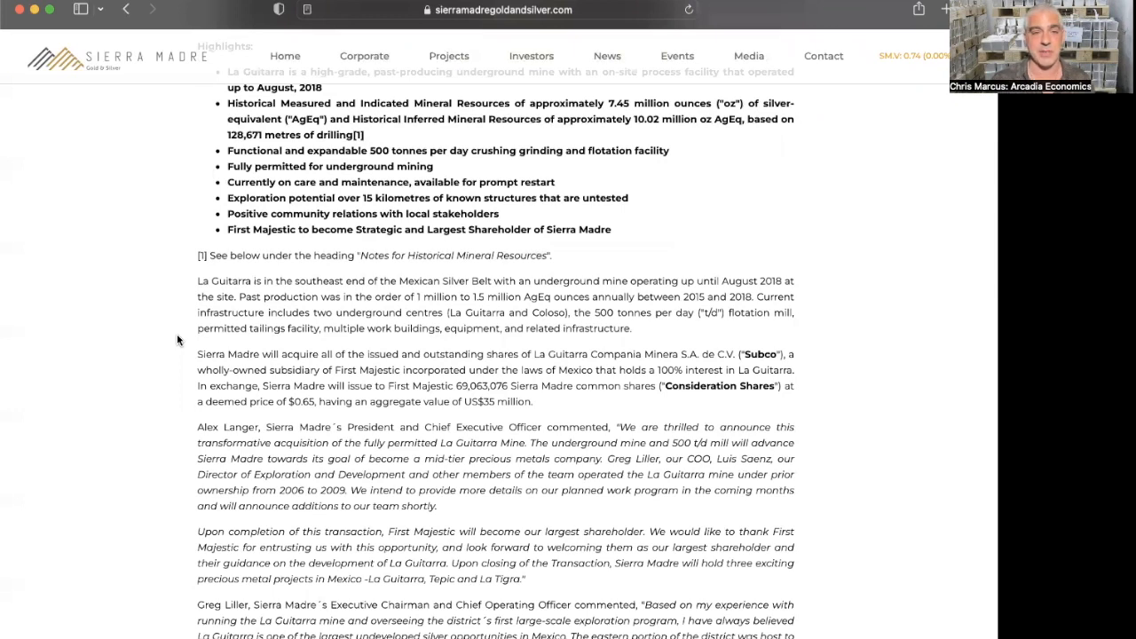
scroll(down, 3)
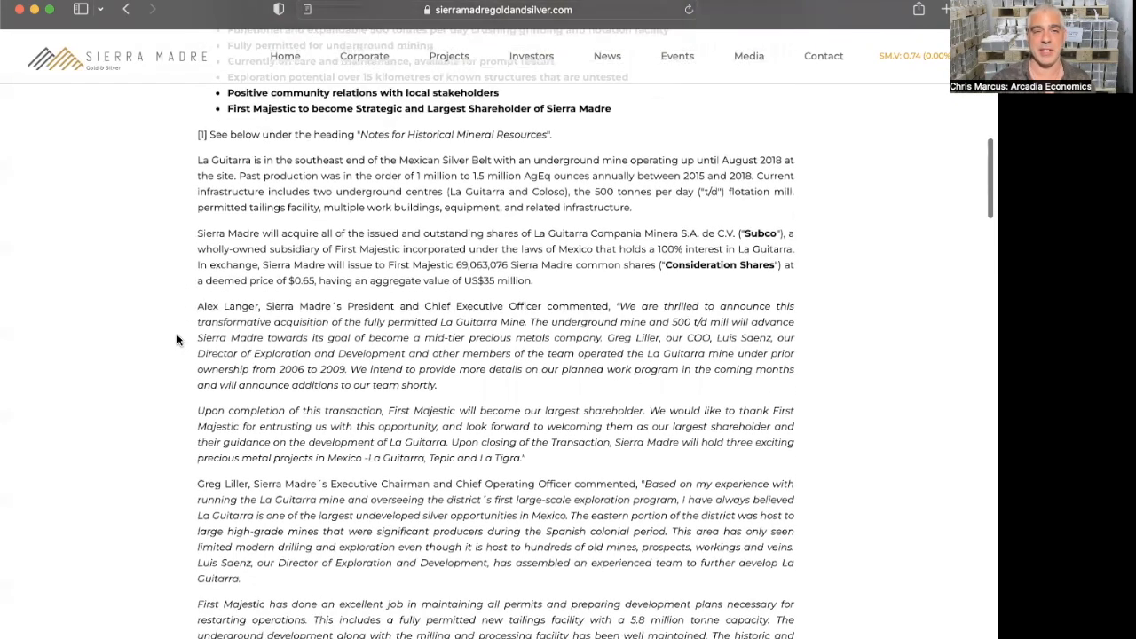
scroll(down, 3)
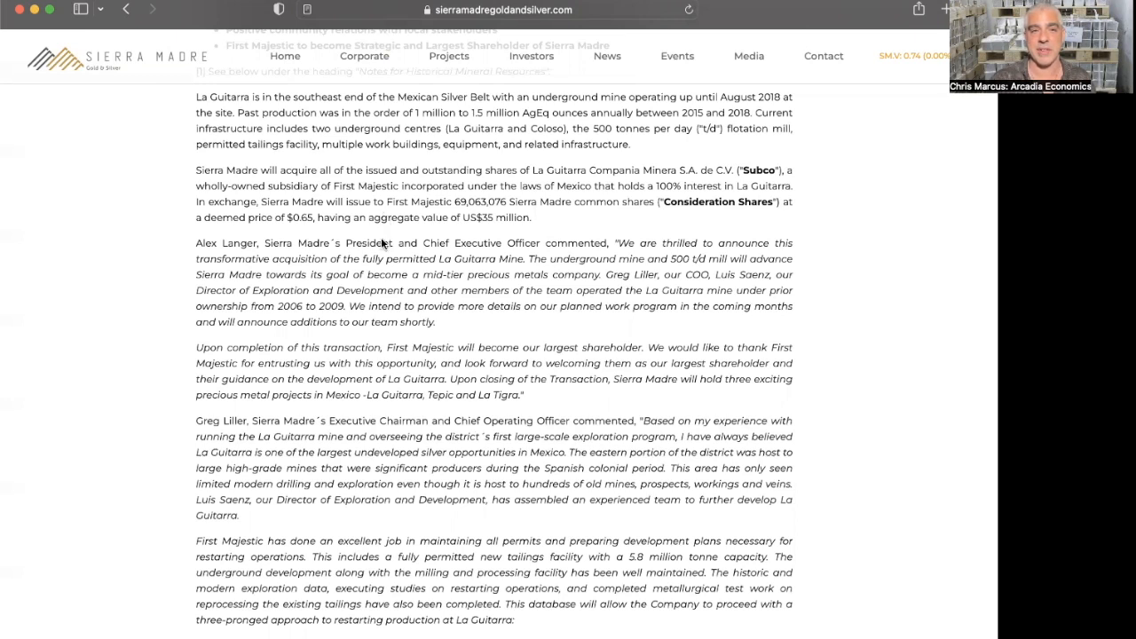
mouse_move(153, 390)
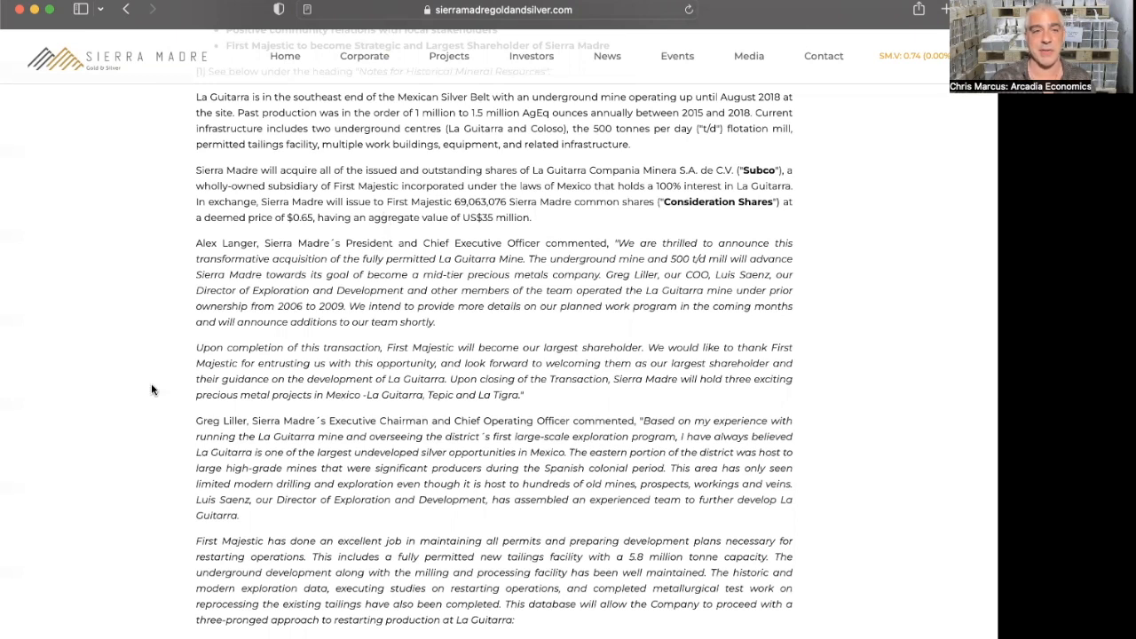
scroll(down, 3)
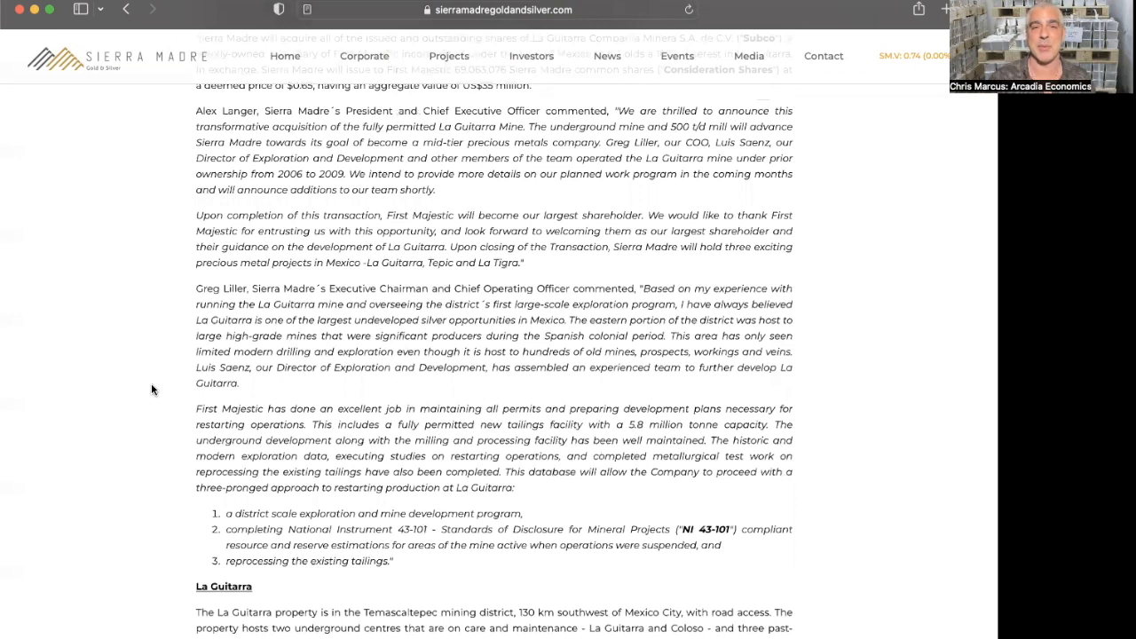
mouse_move(453, 288)
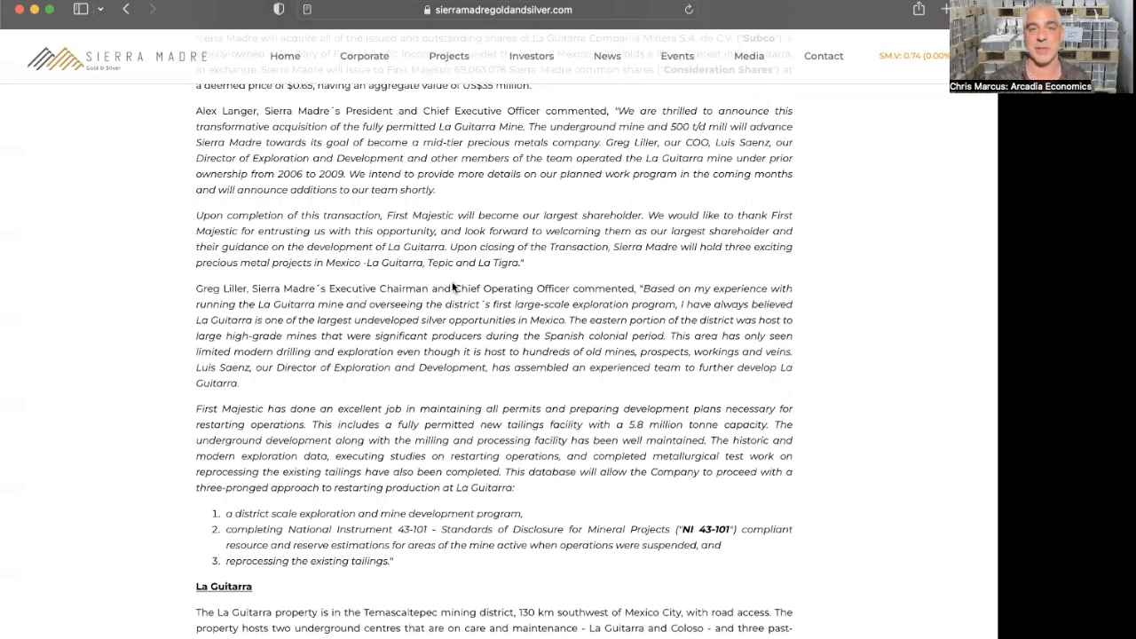
mouse_move(678, 221)
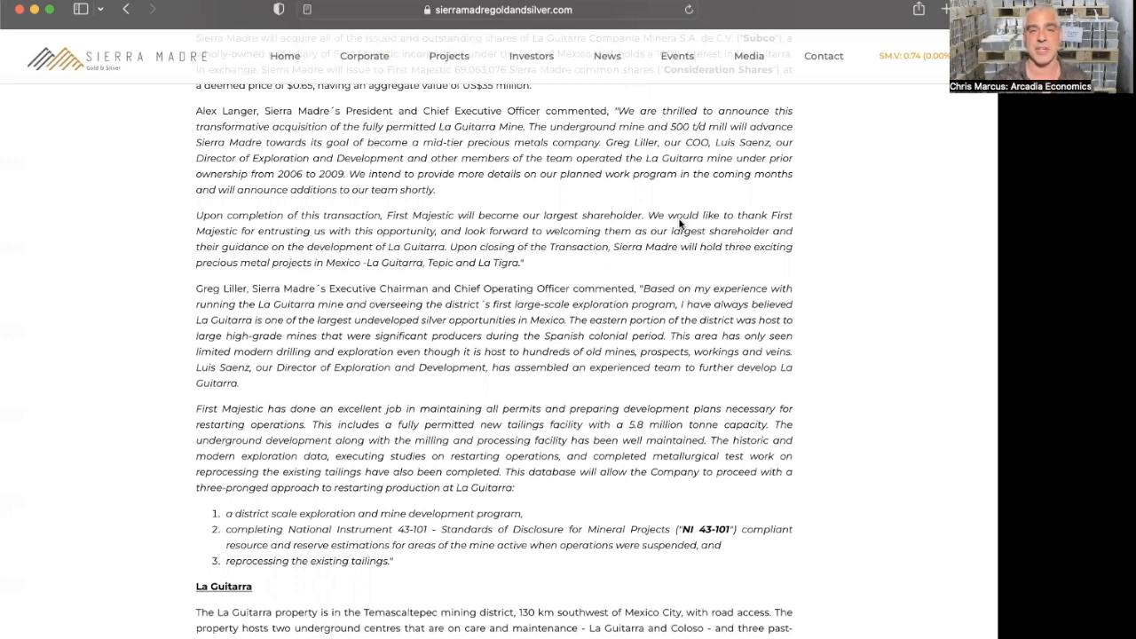
scroll(down, 3)
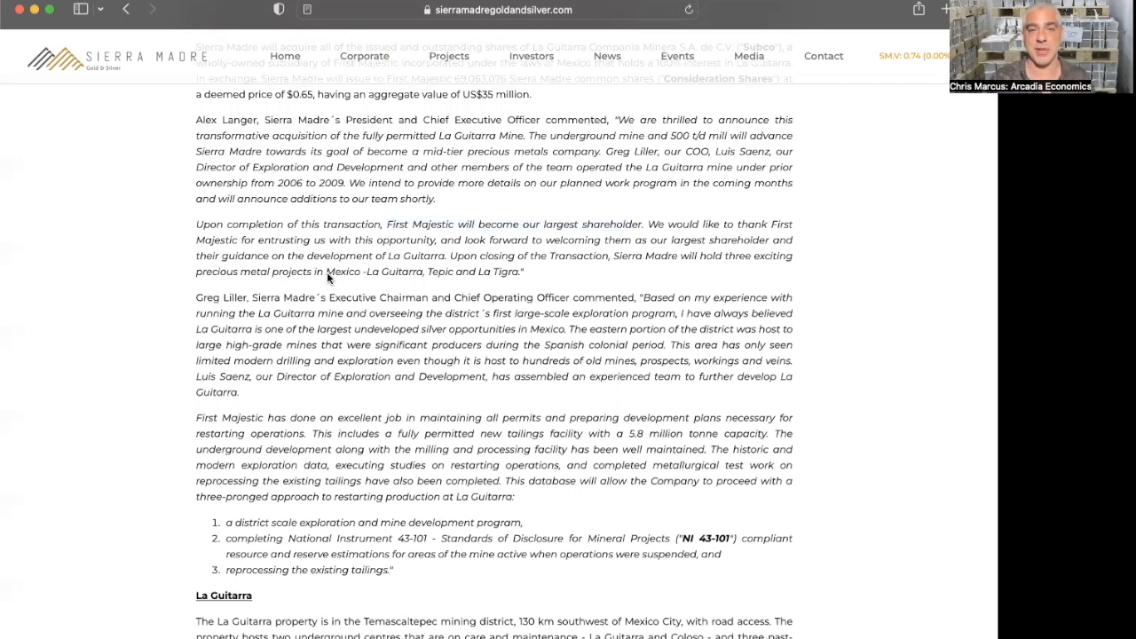
mouse_move(156, 334)
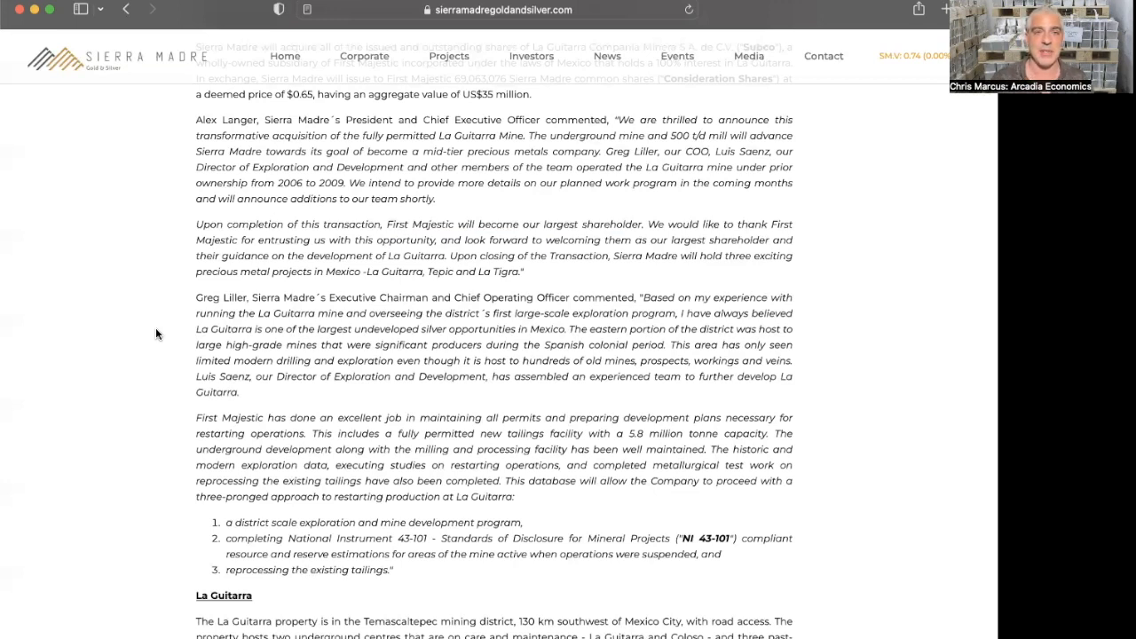
scroll(up, 3)
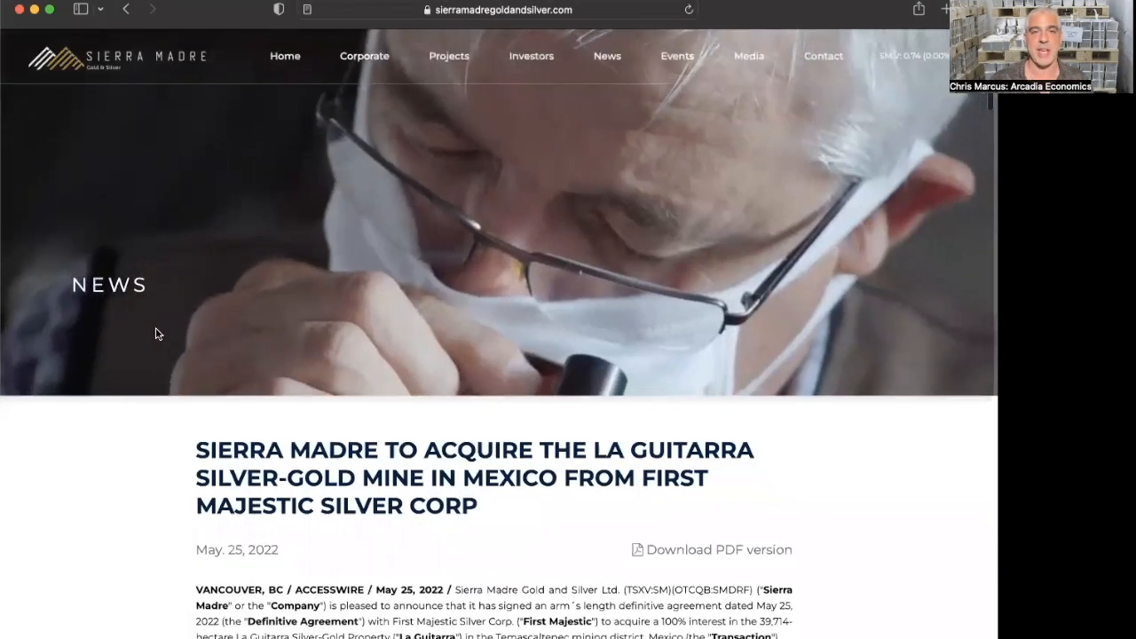